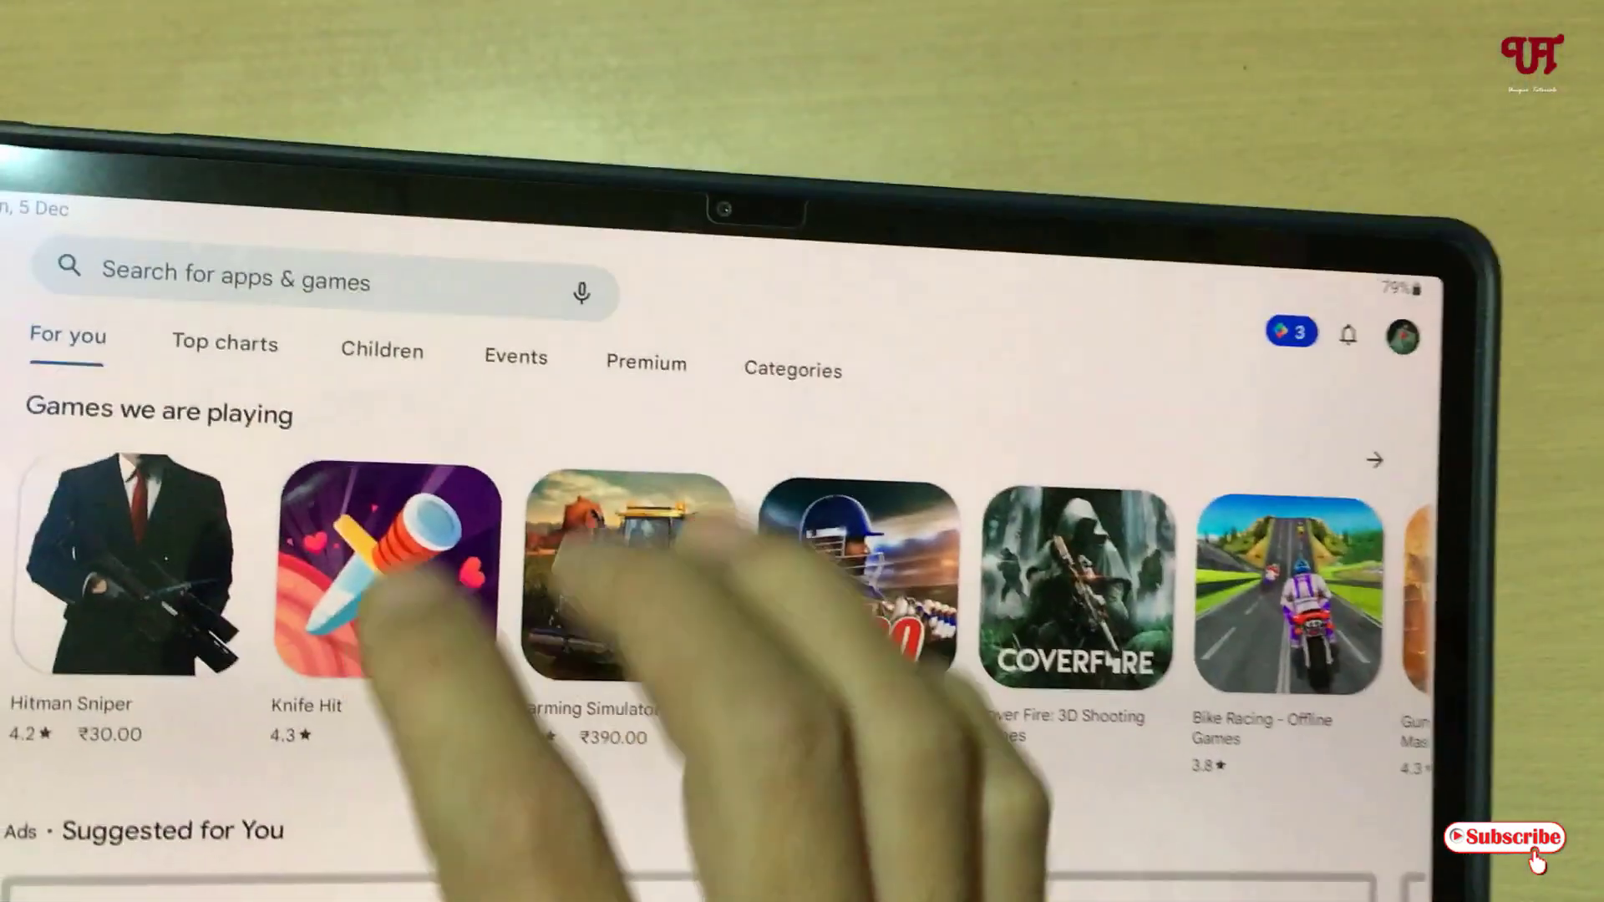
Search the Play Store for Krita and bring up the Krita (Early Access) listing.
left_click(308, 275)
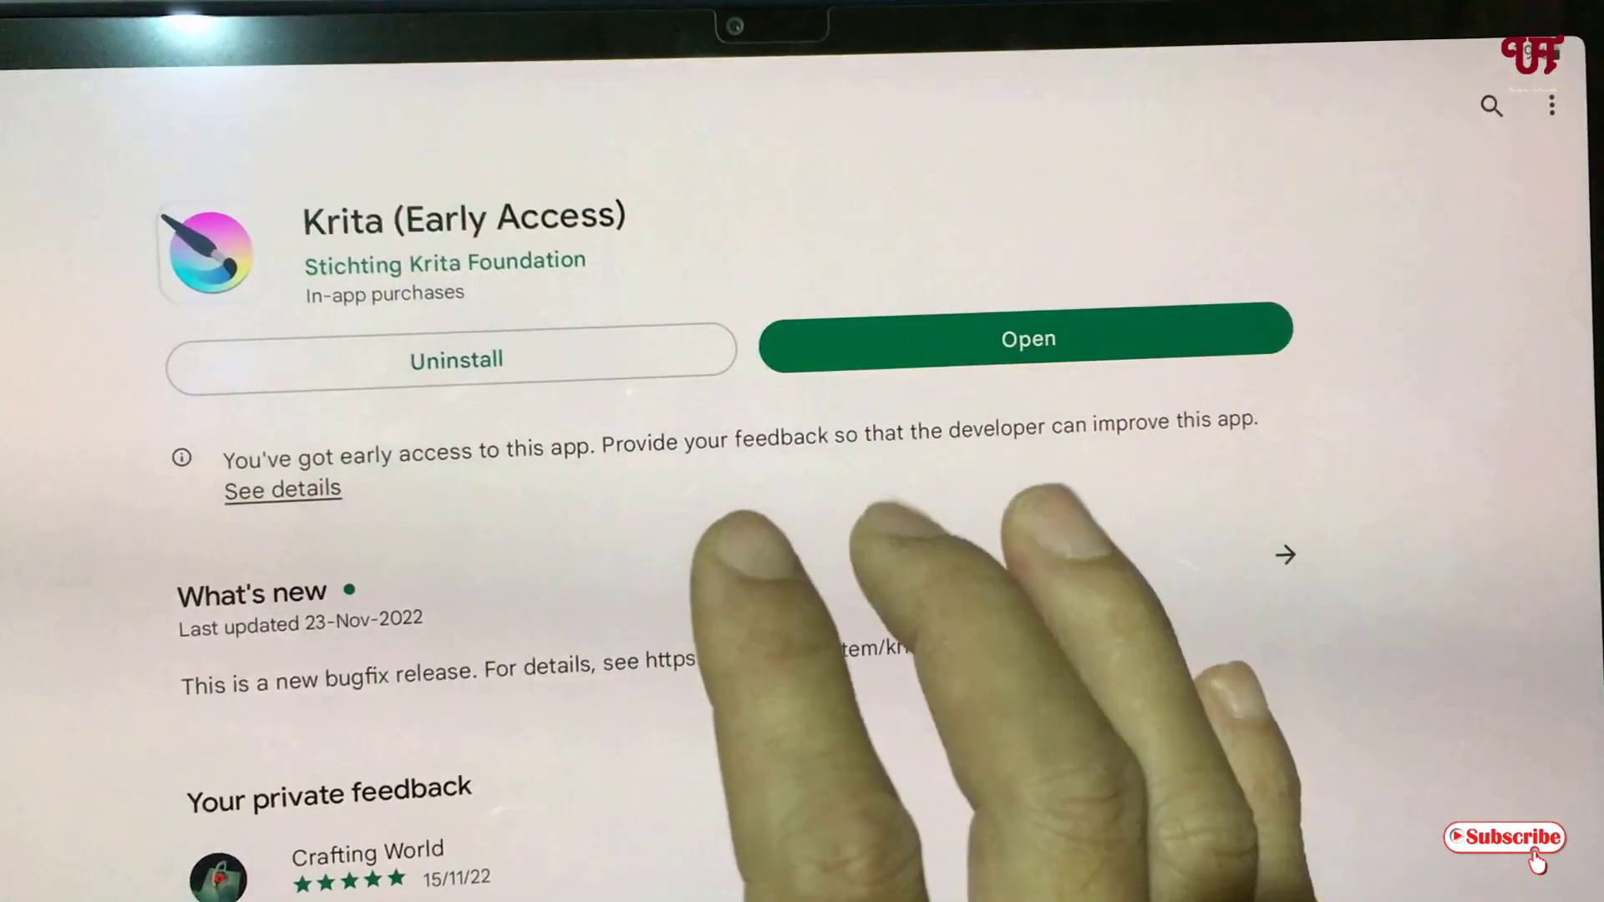
Launch Krita from the Play Store and reach the Custom Document dialog (2480×3508 px, 300 ppi).
left_click(1026, 339)
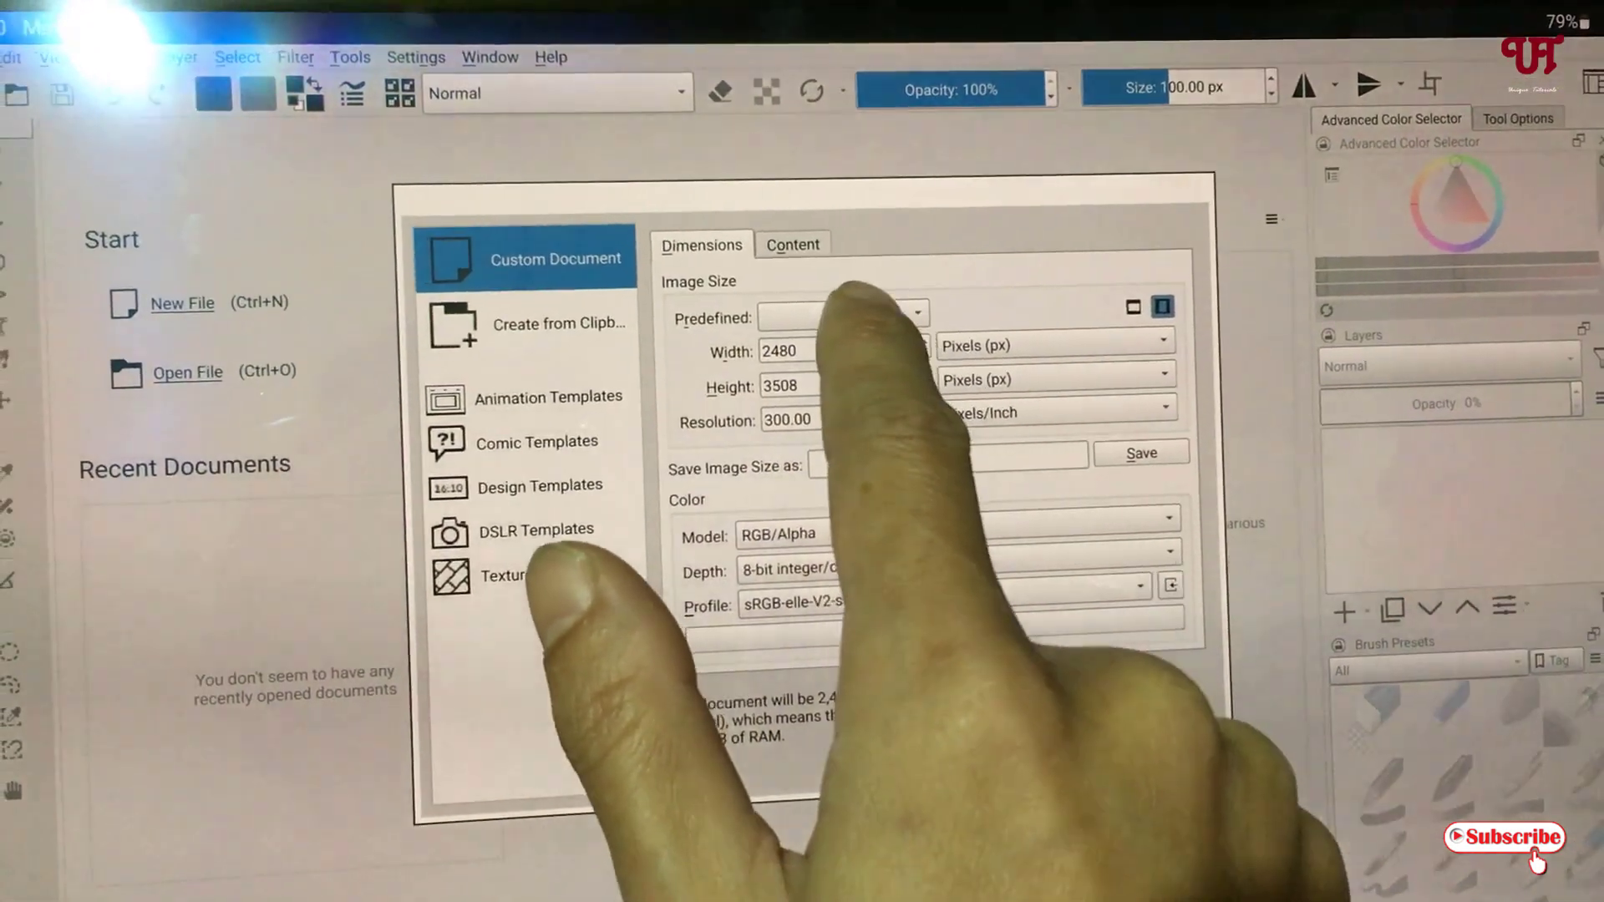
left_click(839, 314)
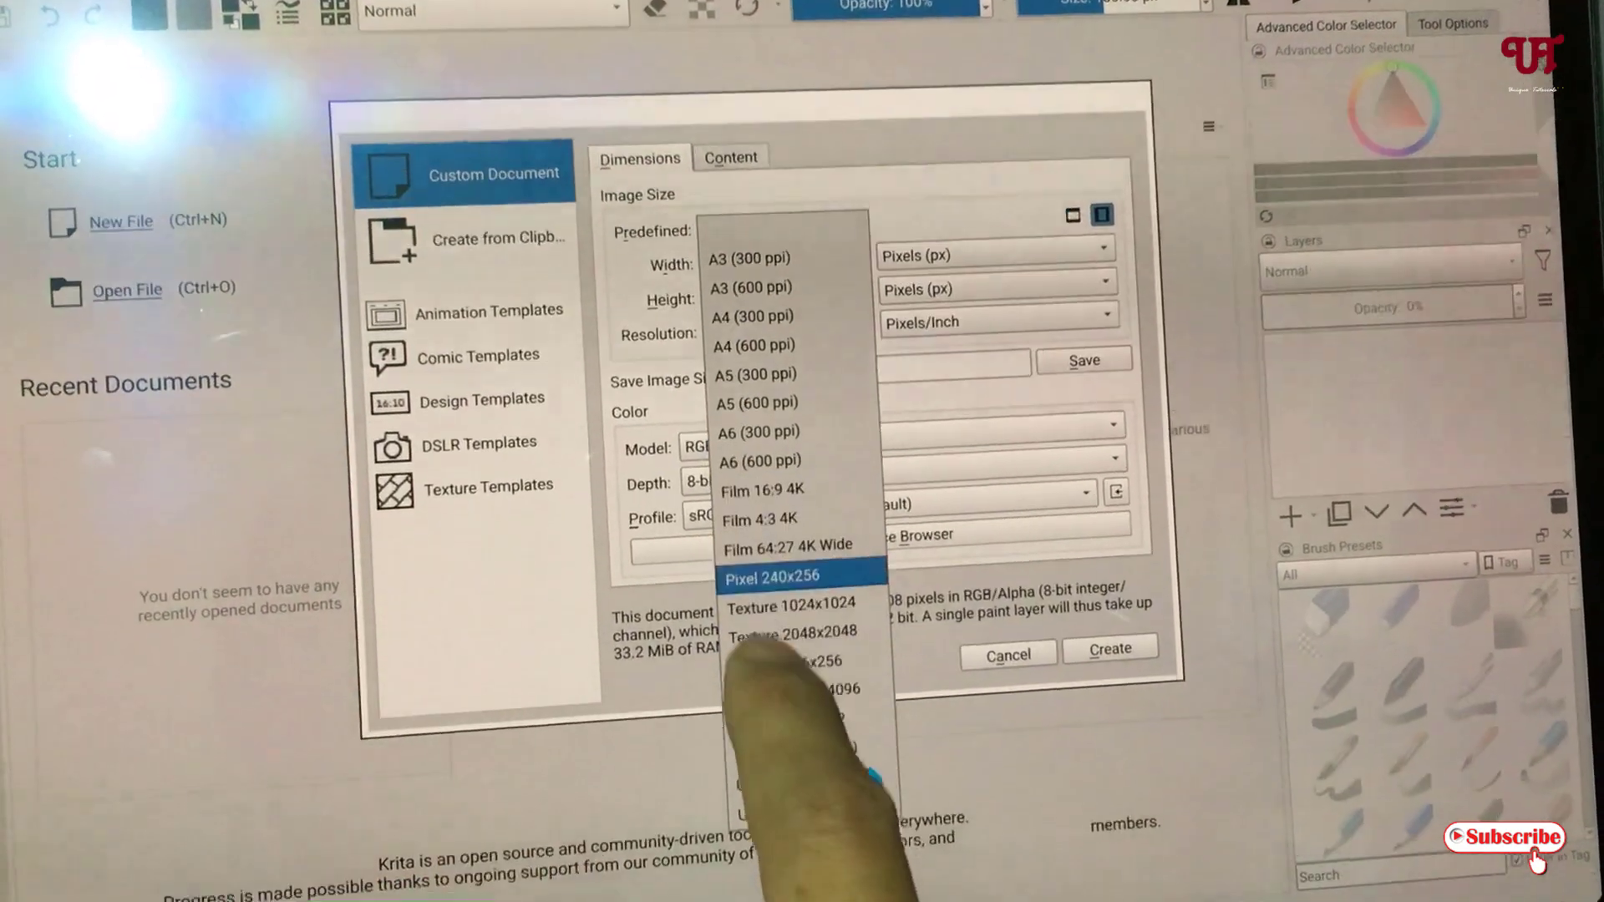
left_click(752, 316)
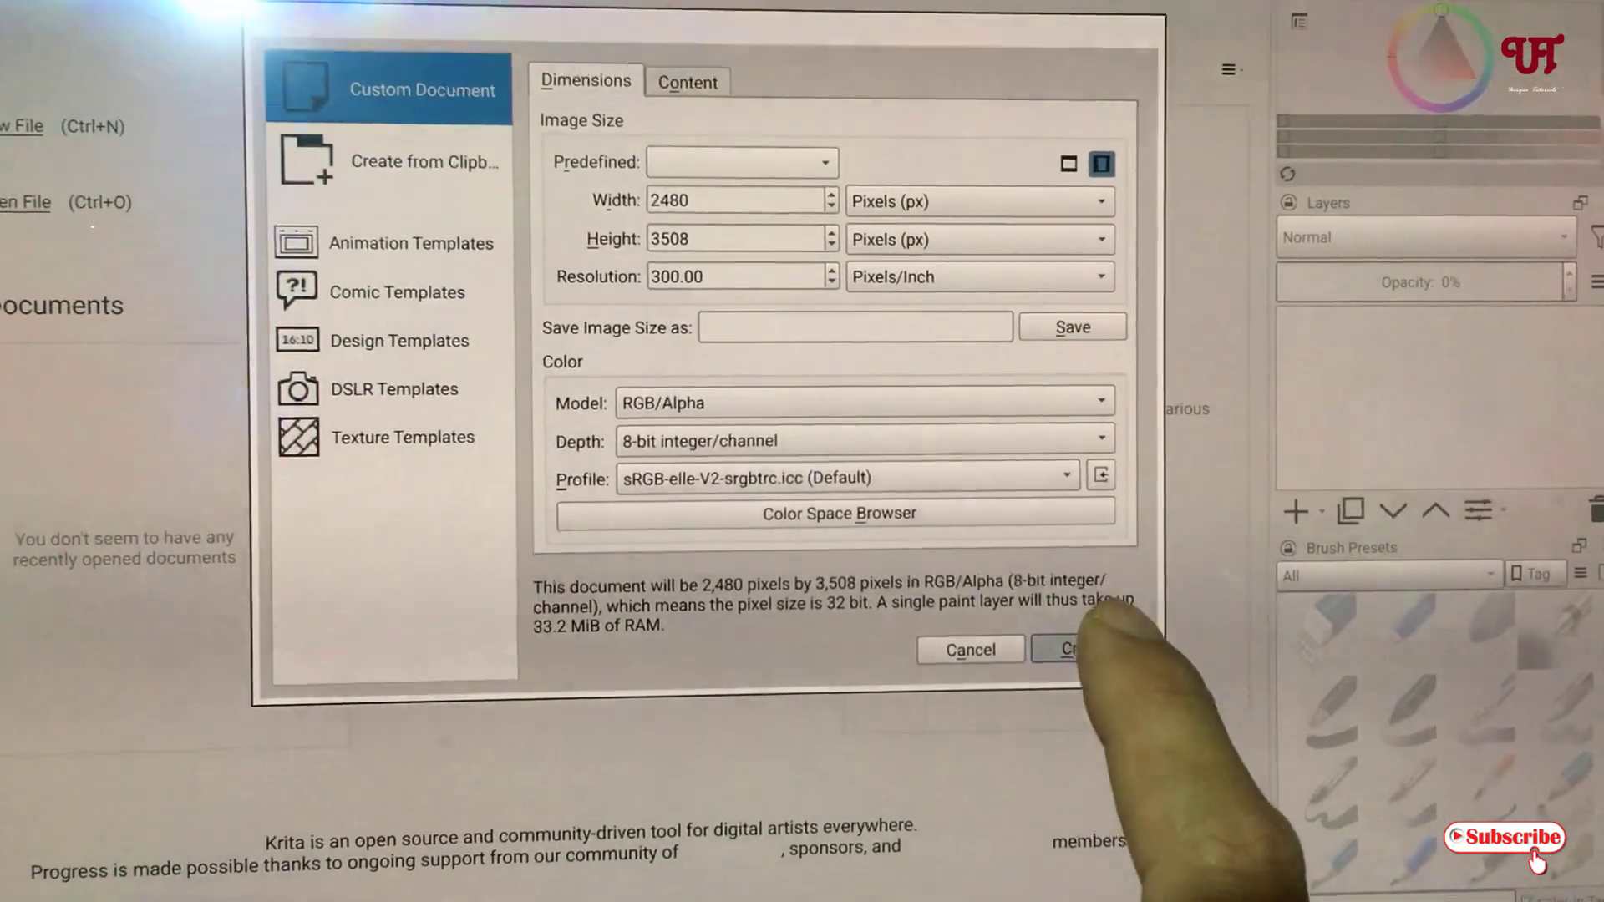
left_click(1079, 650)
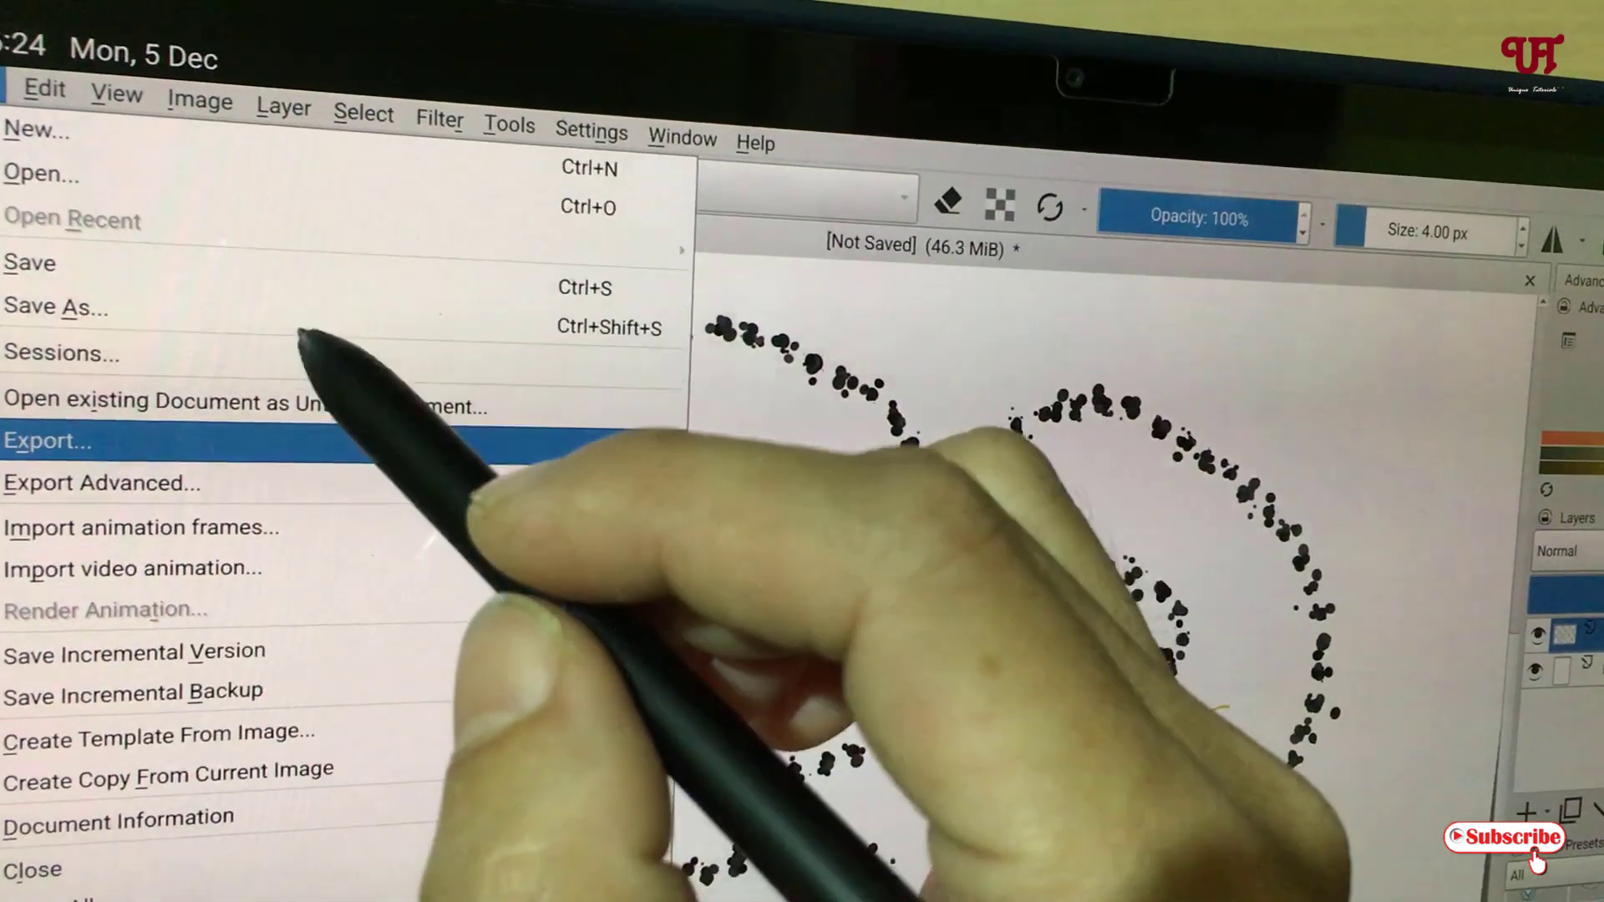
Start an export and choose PNG image (*.png) as the file type.
left_click(49, 441)
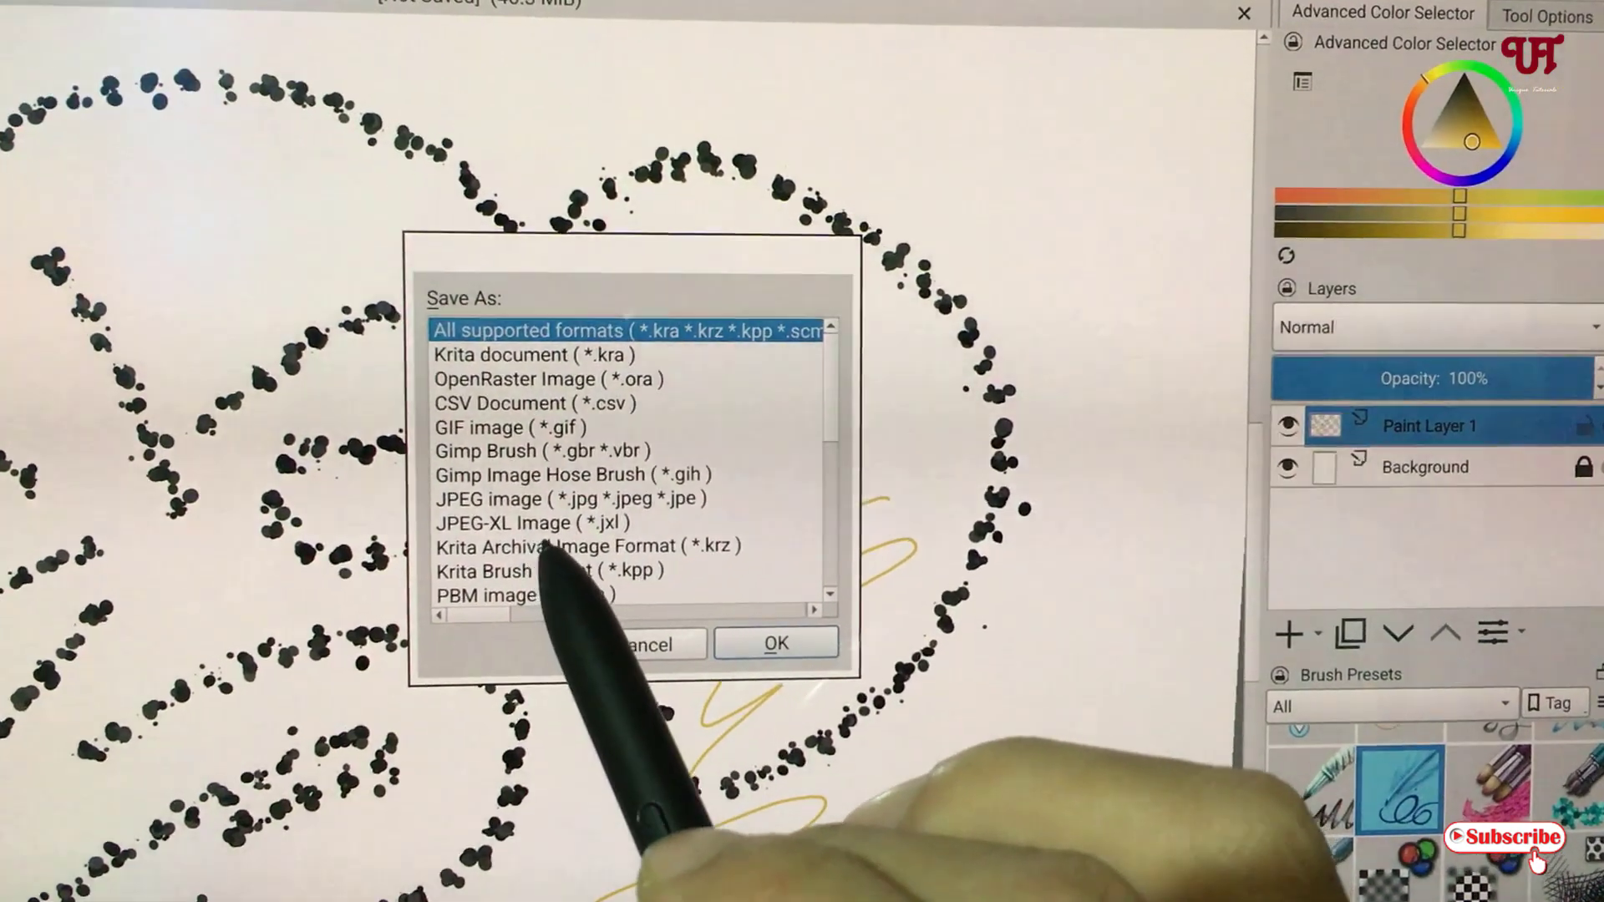
left_click(567, 497)
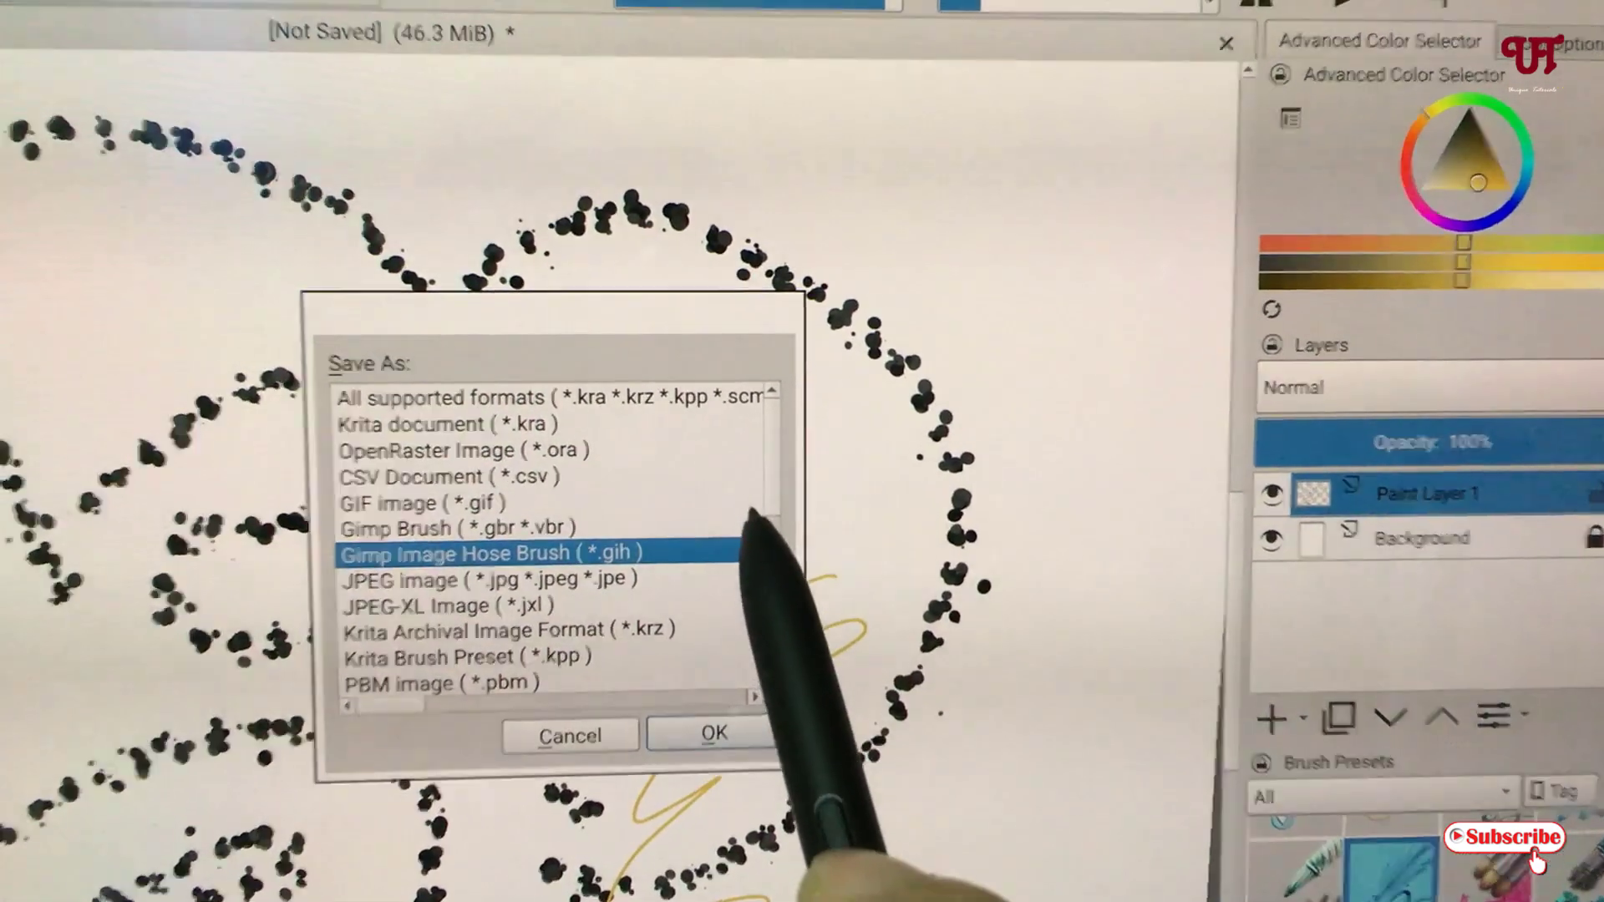
scroll("down", 3)
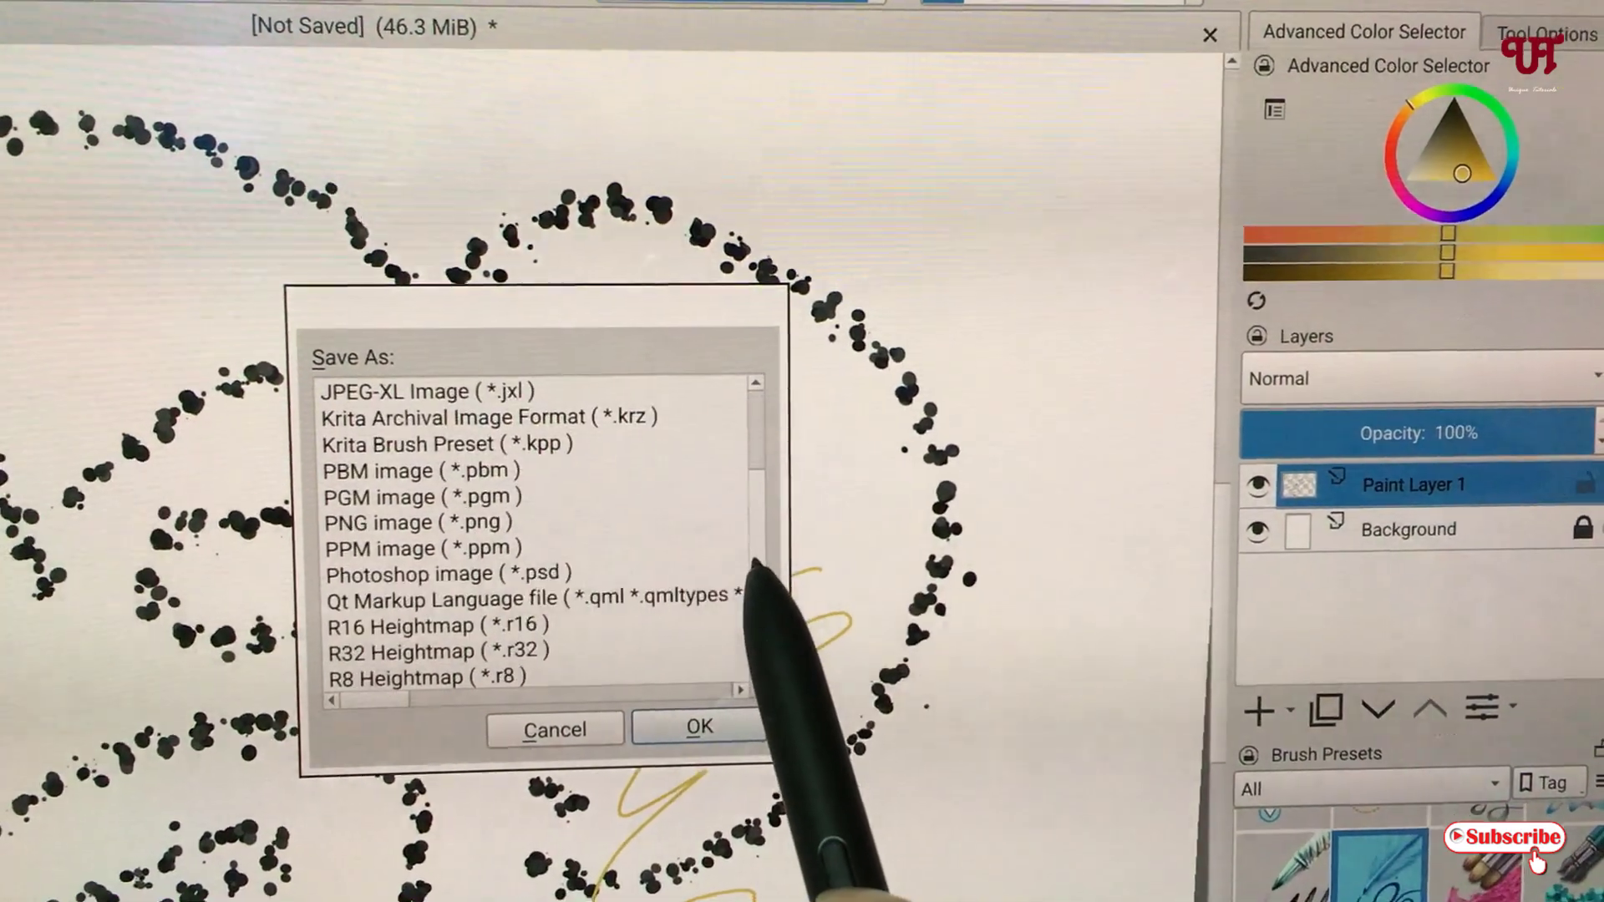
scroll("down", 3)
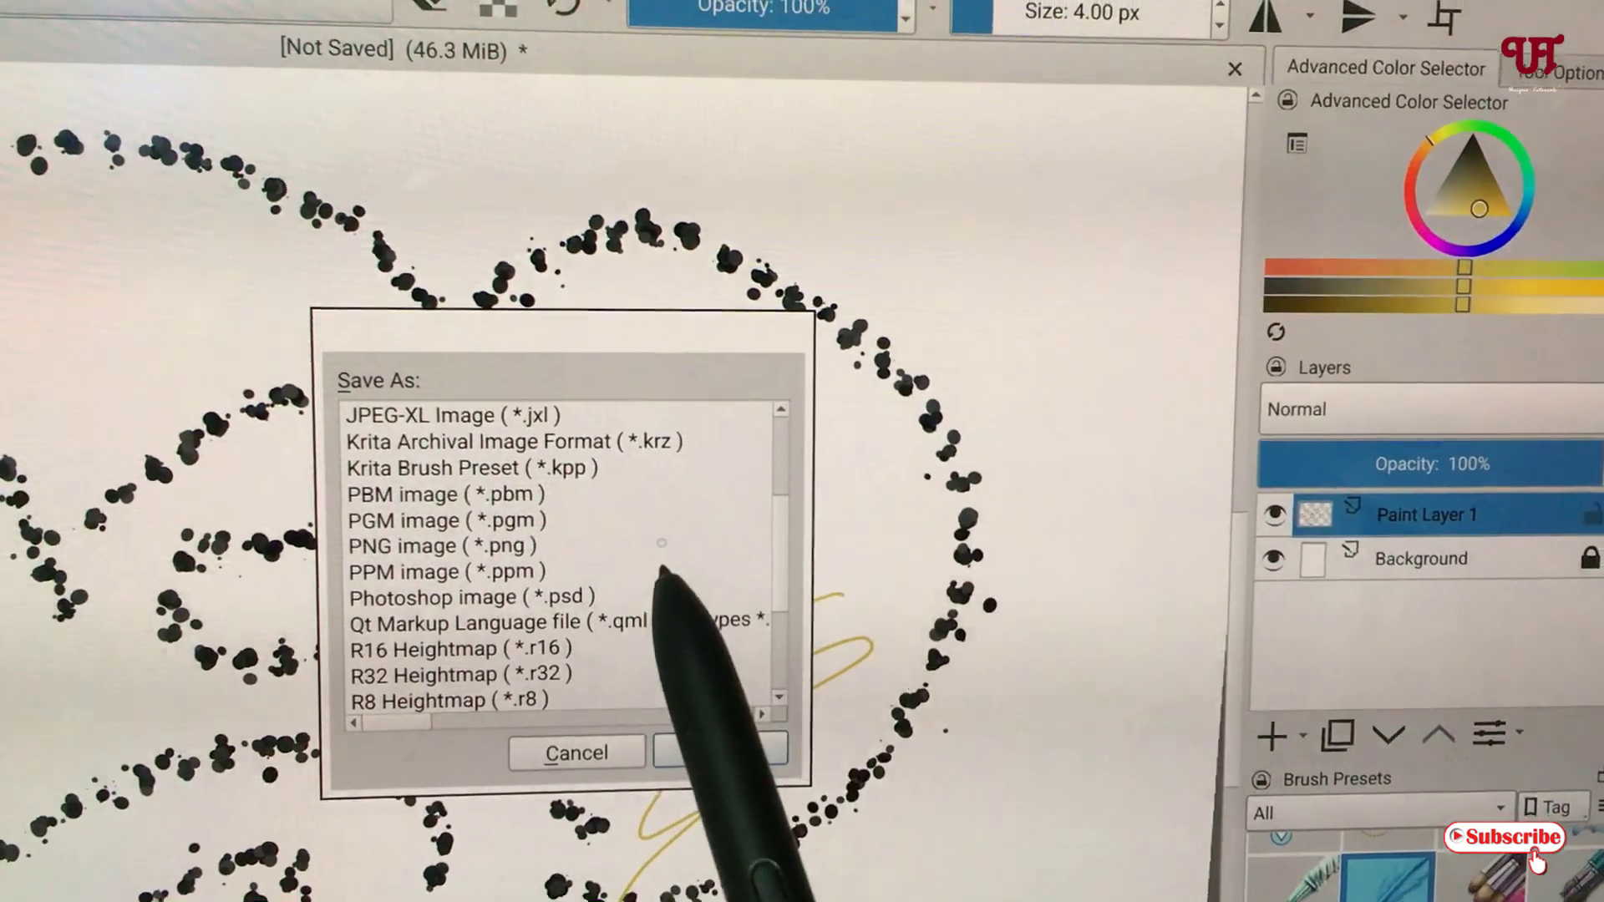
left_click(449, 545)
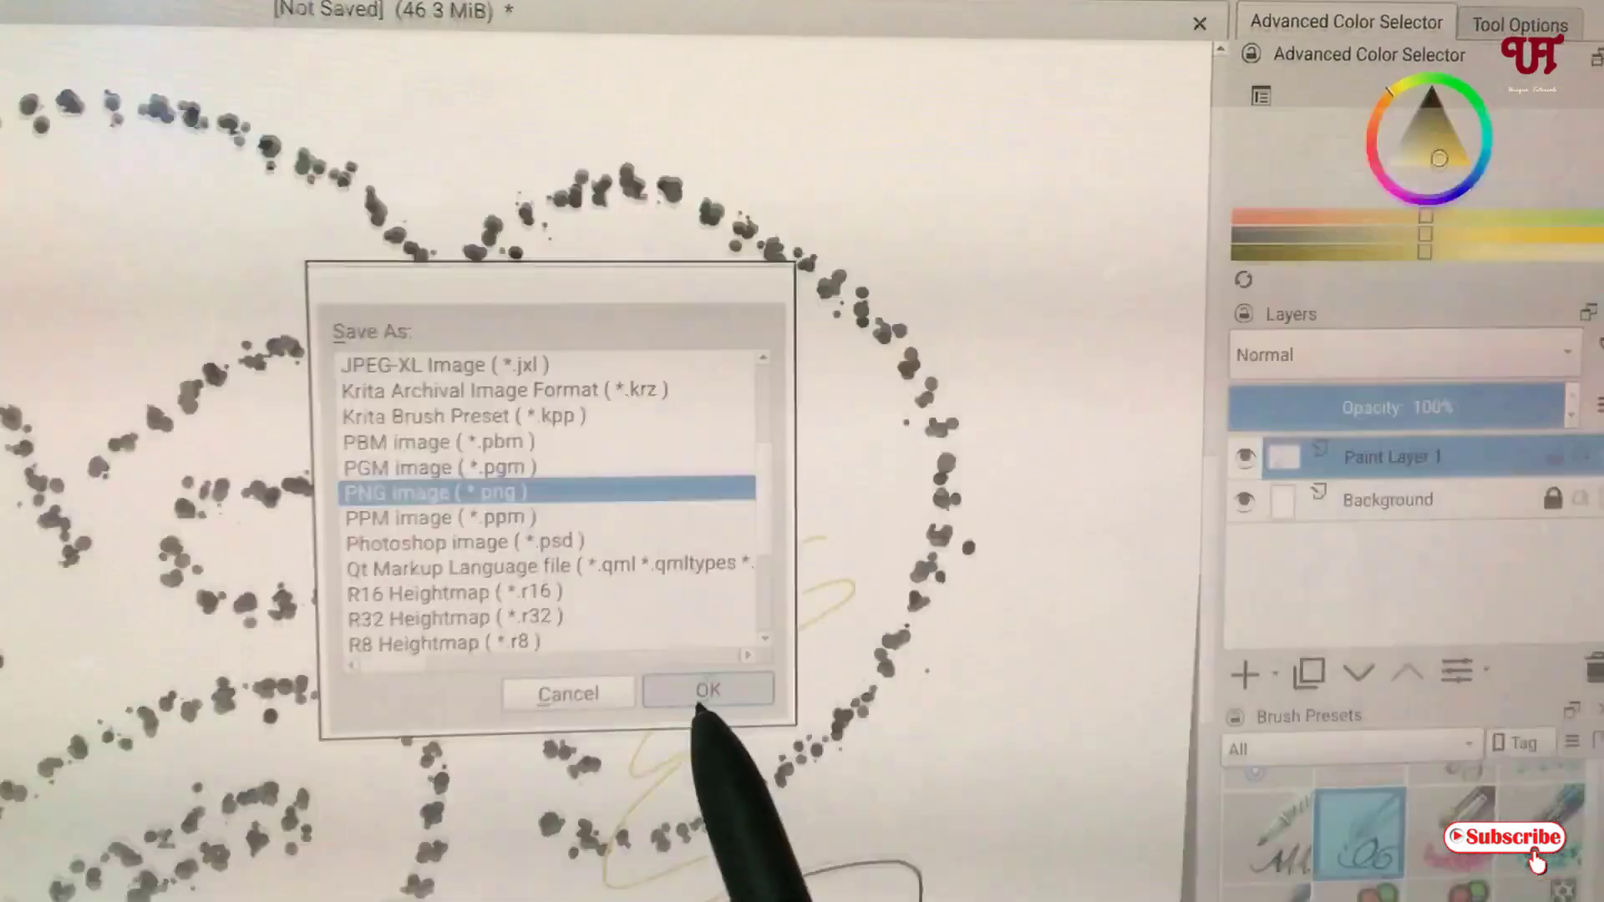
Confirm the Save As dialog to reach the PNG options (compression 3, alpha stored).
left_click(705, 690)
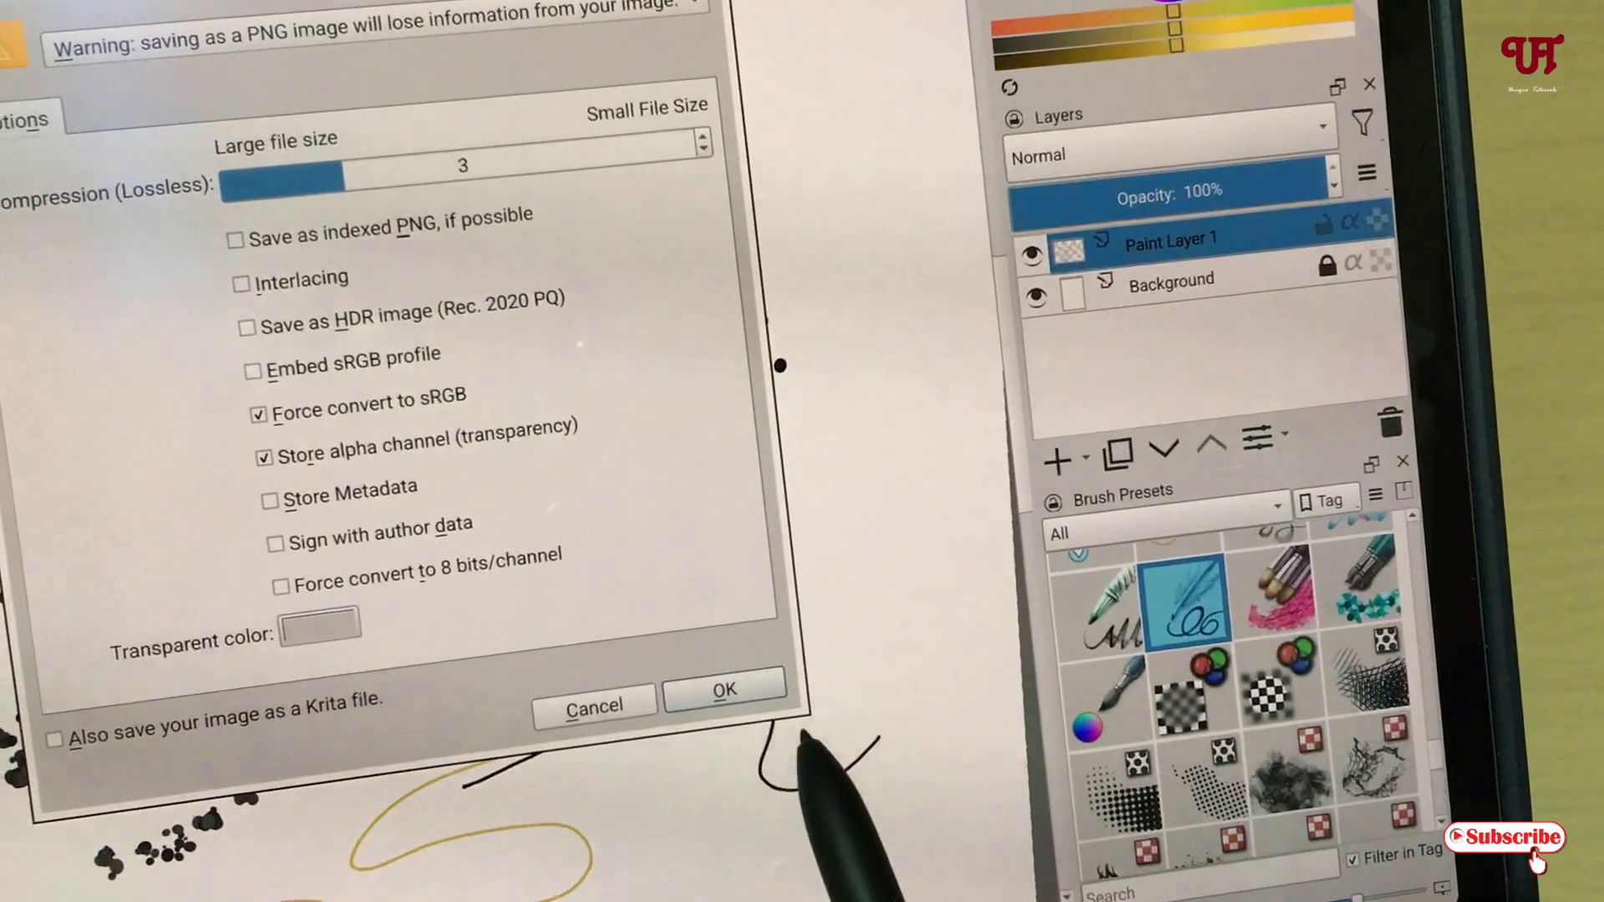
Accept the PNG options and save the drawing as Untitled.png.
left_click(722, 690)
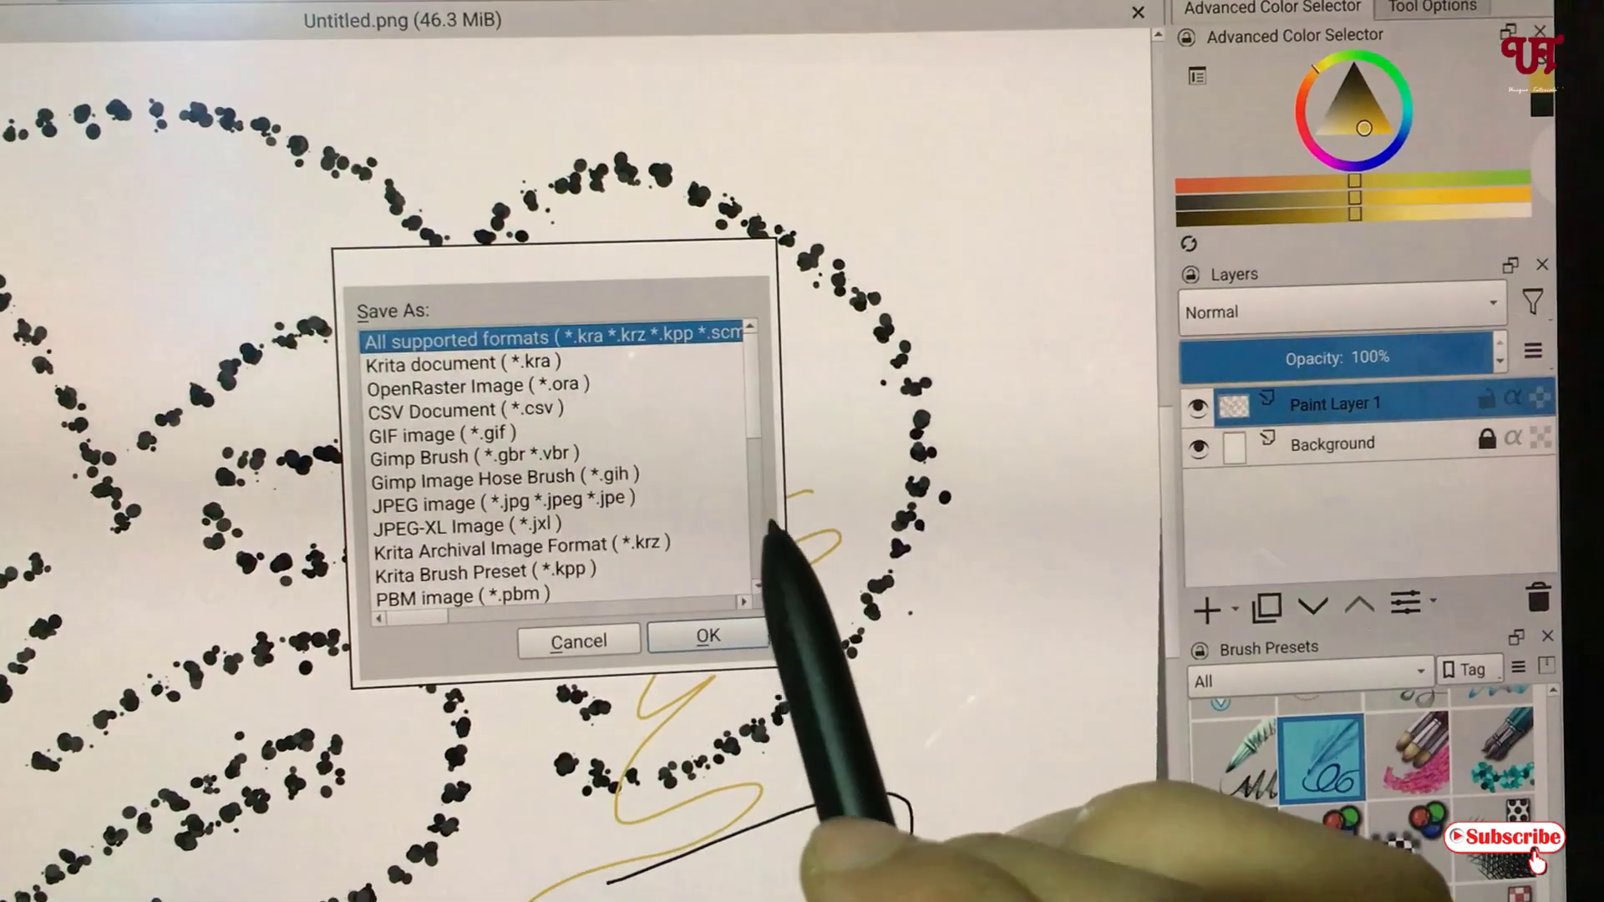
scroll("down", 3)
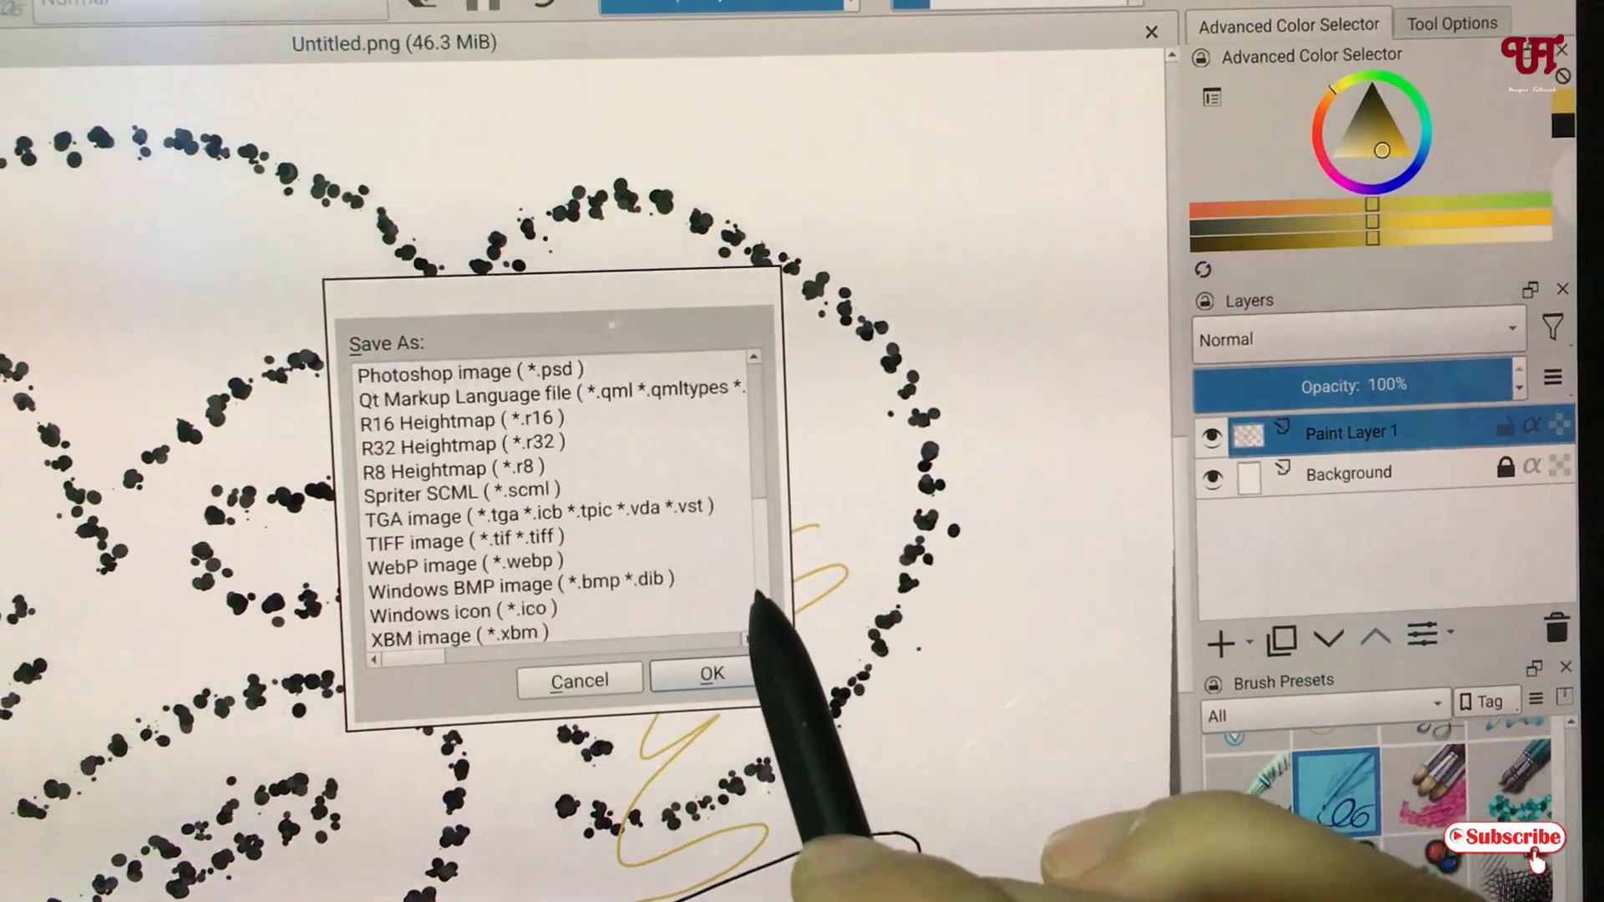